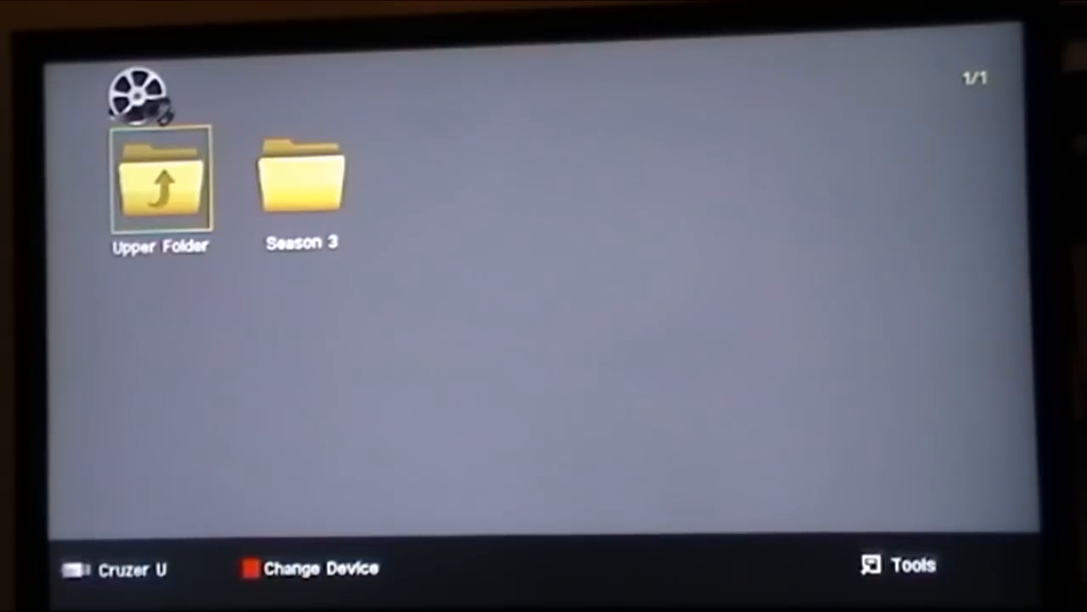
Enter the Season 3 folder to list its two Adventures of Superman episodes.
key(Right)
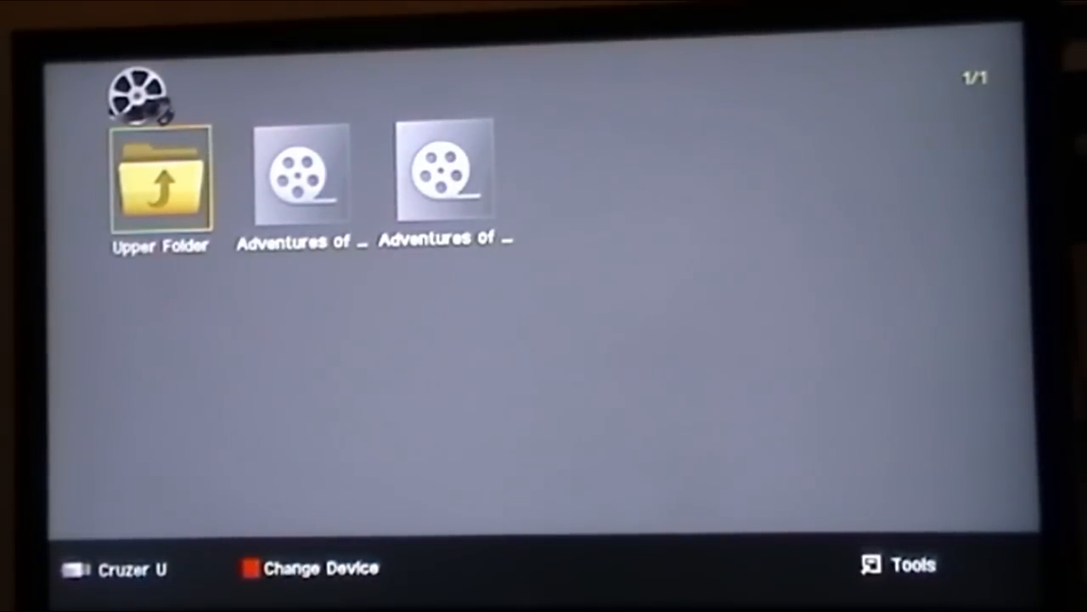
Select and play the first Adventures of Superman episode from the Season 3 folder.
key(Right)
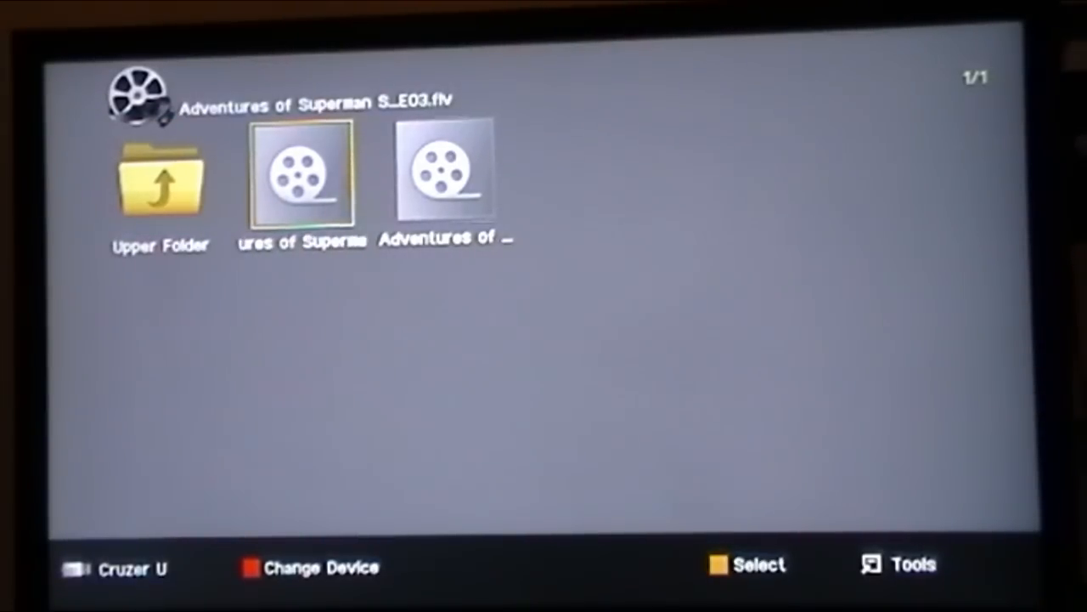
key(Right)
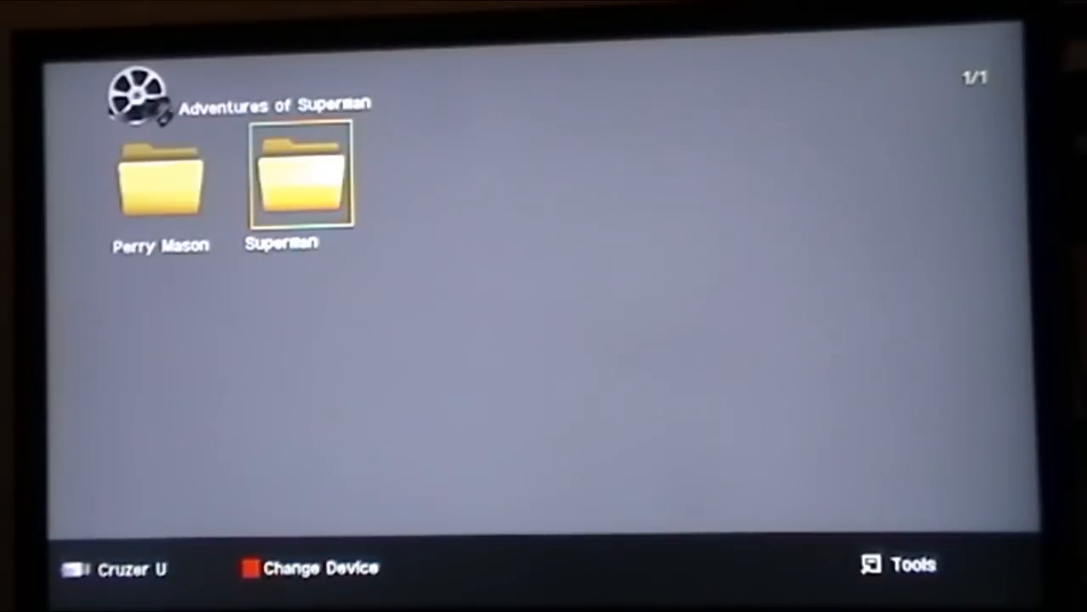
Move to the Perry Mason folder, then back out to the Media Play main menu with Videos highlighted.
key(Left)
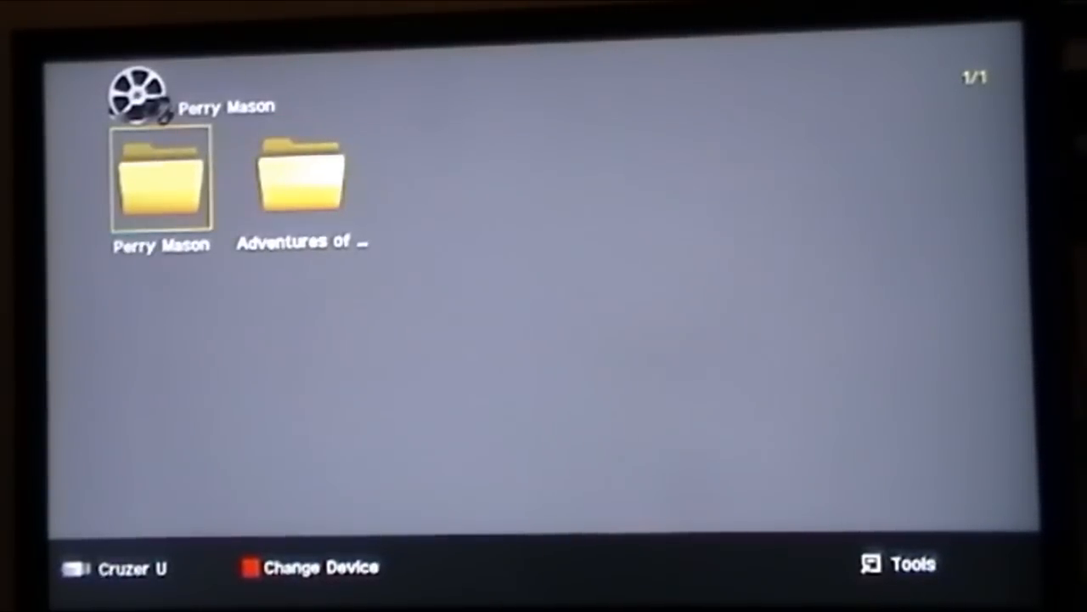
key(Return)
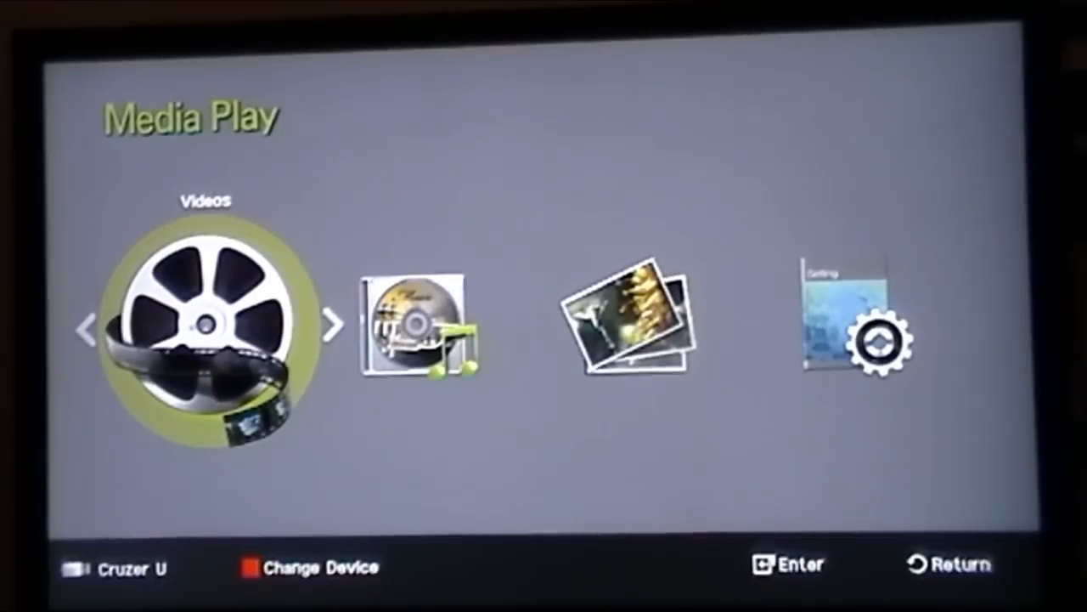